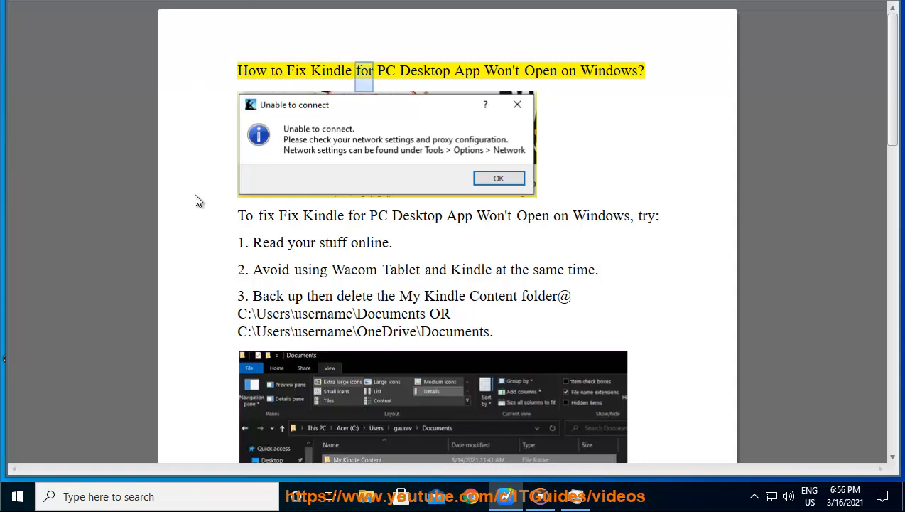
Read through the Kindle for PC fix guide document to the folder-deletion step
double_click(609, 71)
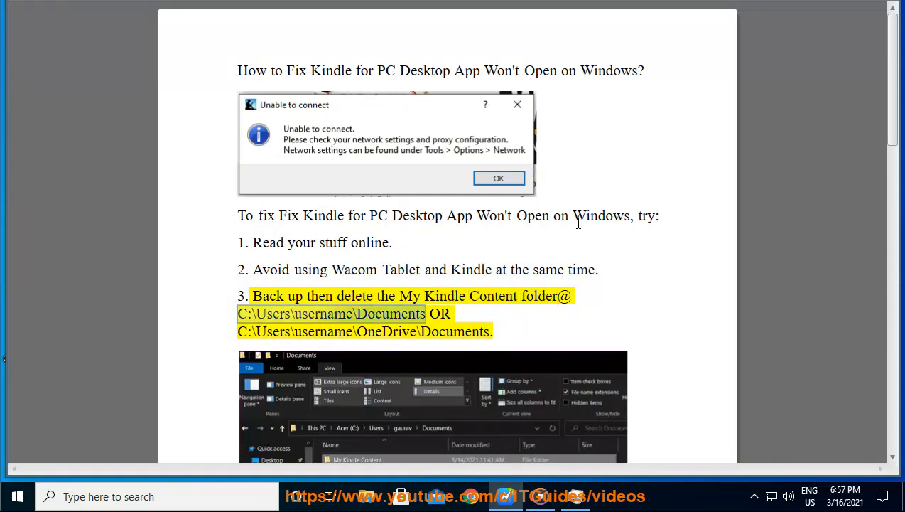
scroll(down, 3)
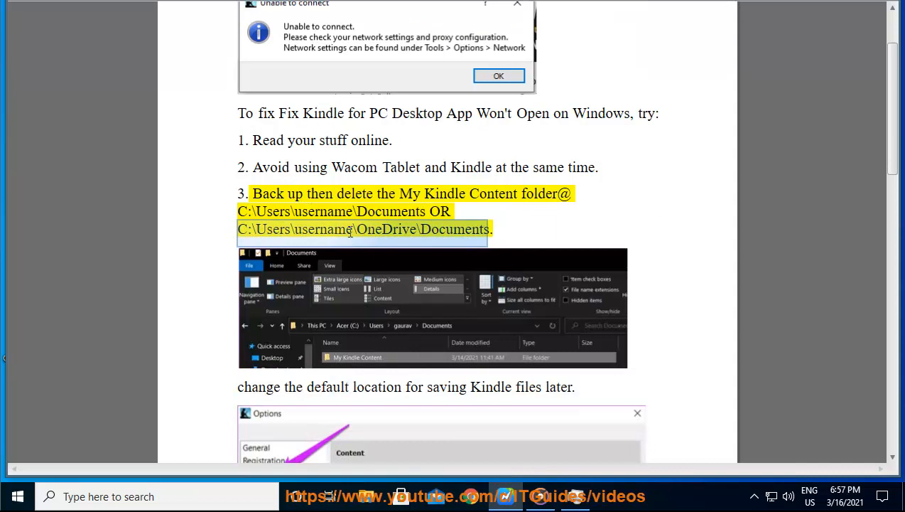
mouse_move(323, 255)
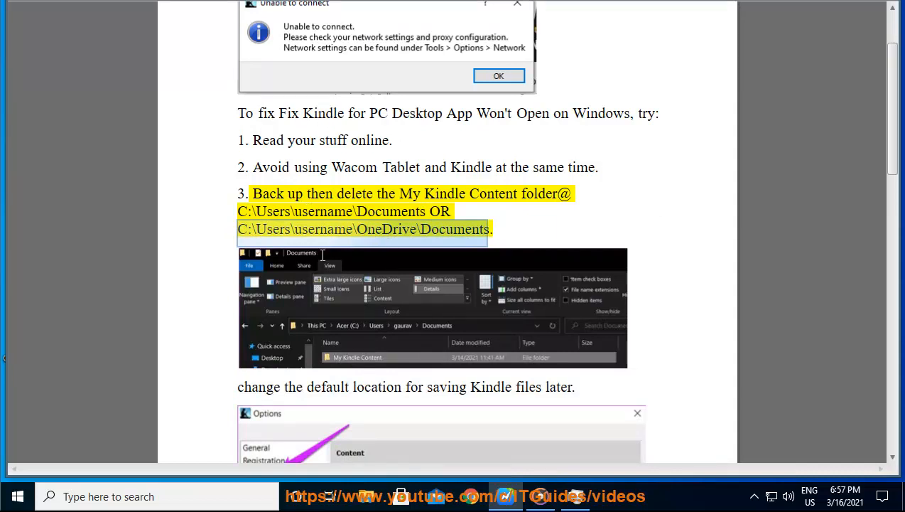
scroll(down, 3)
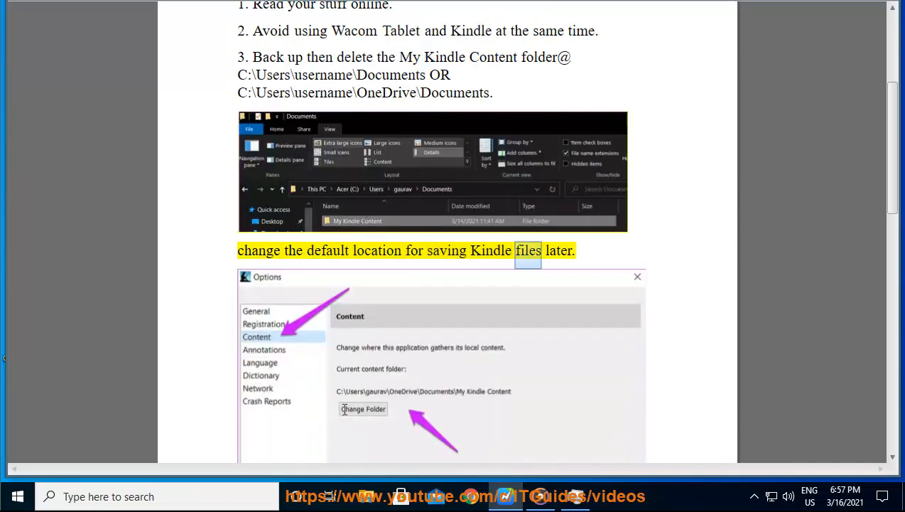
scroll(down, 3)
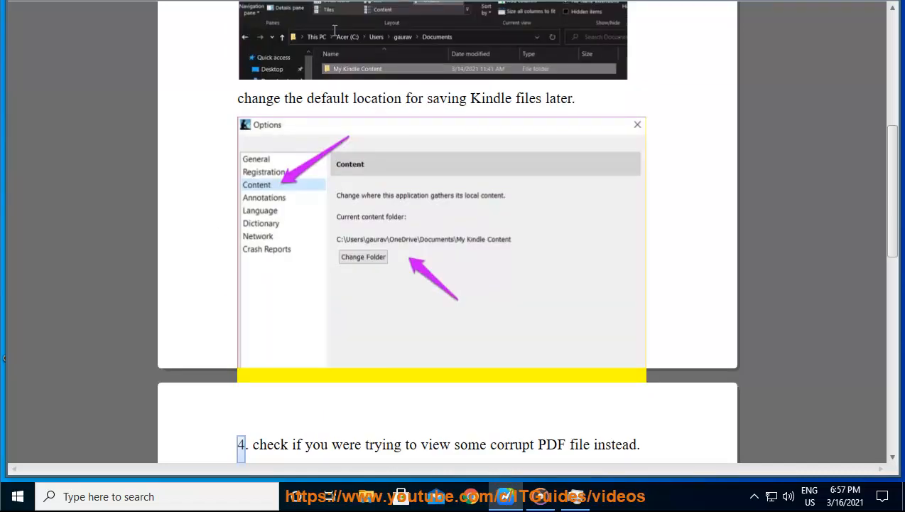
scroll(up, 3)
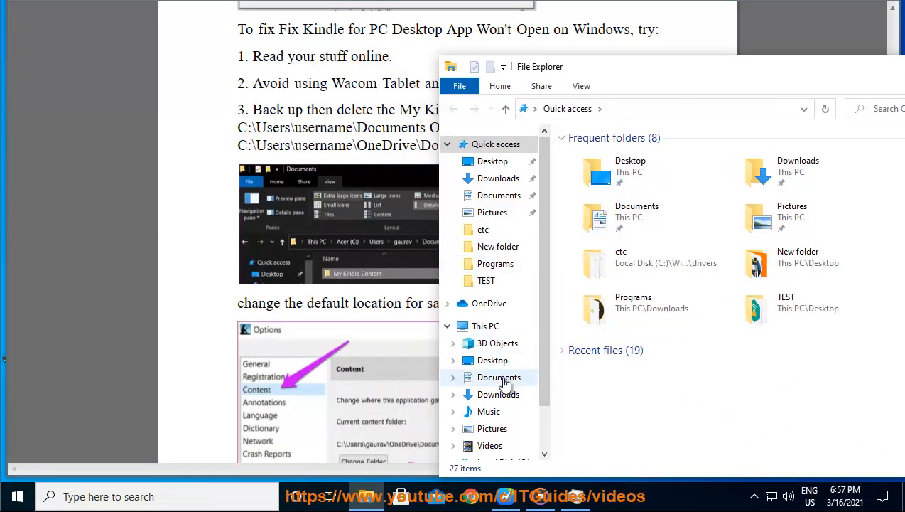
In Documents, select the My Kindle Content folder and bring up its Delete action
click(499, 376)
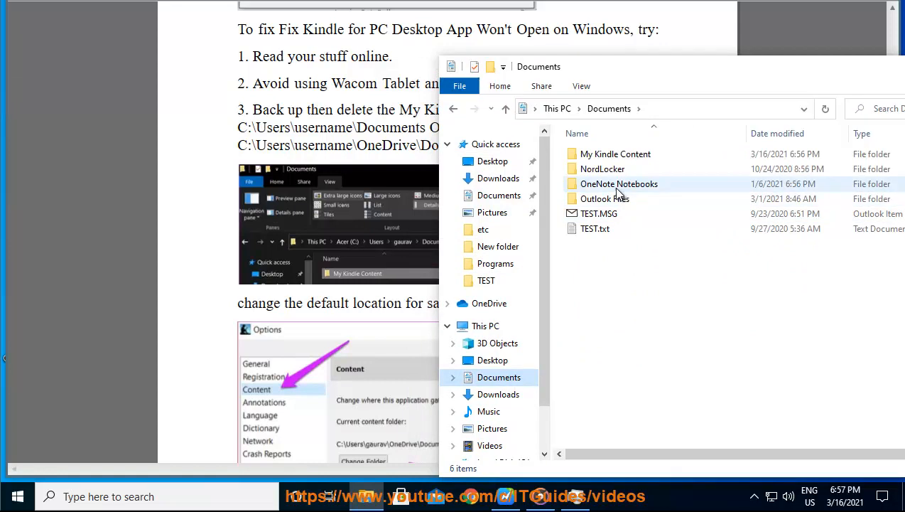
mouse_move(615, 153)
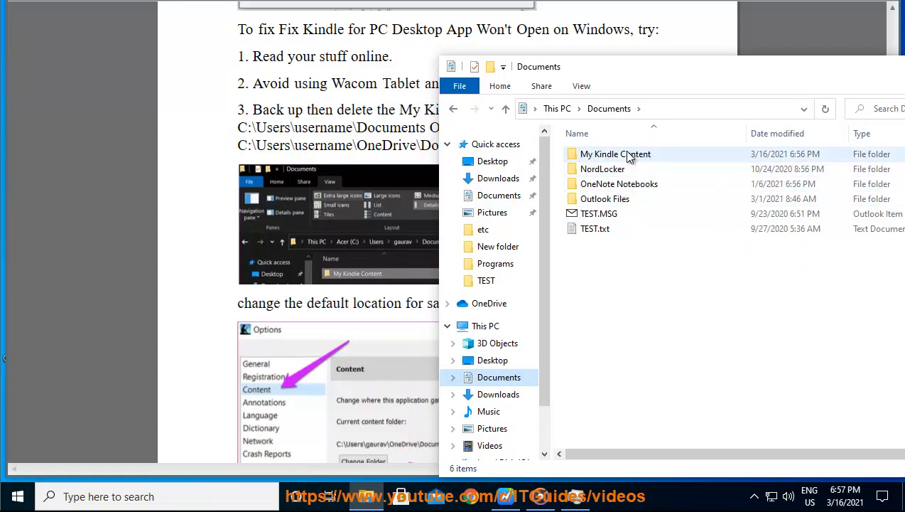
click(615, 153)
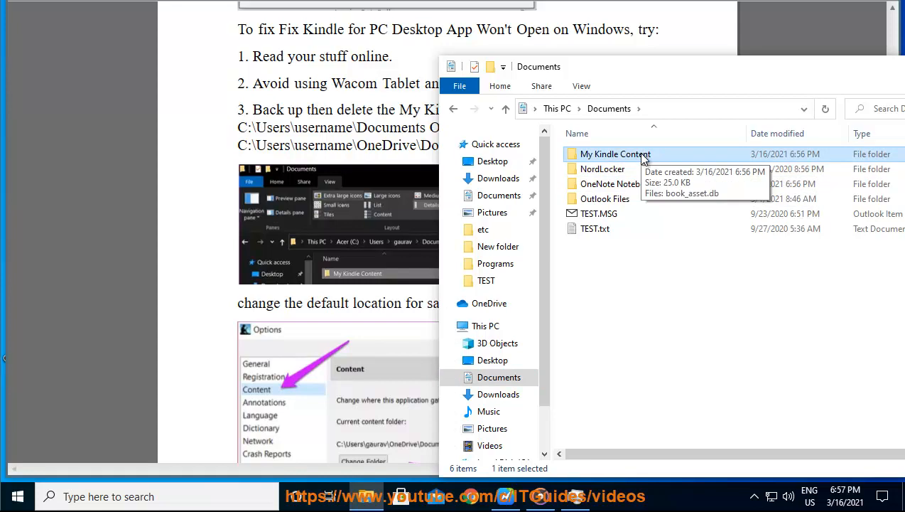
right_click(615, 153)
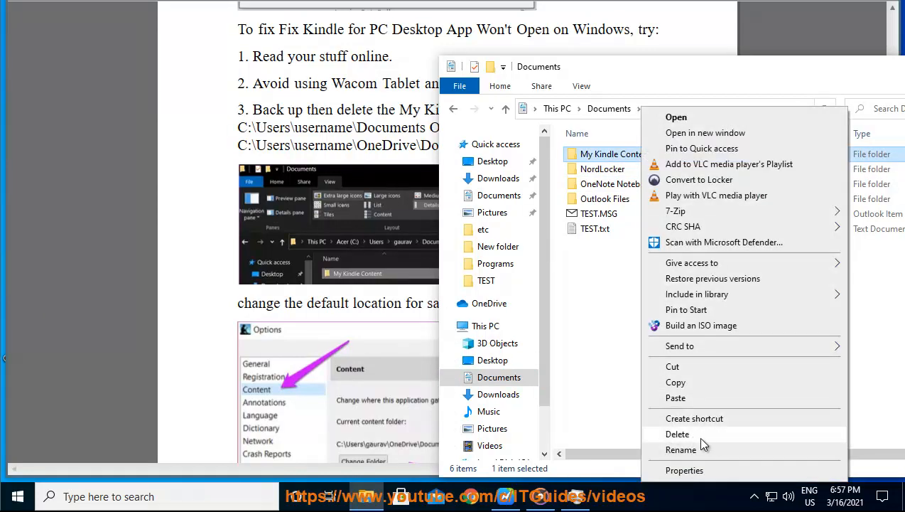
mouse_move(716, 443)
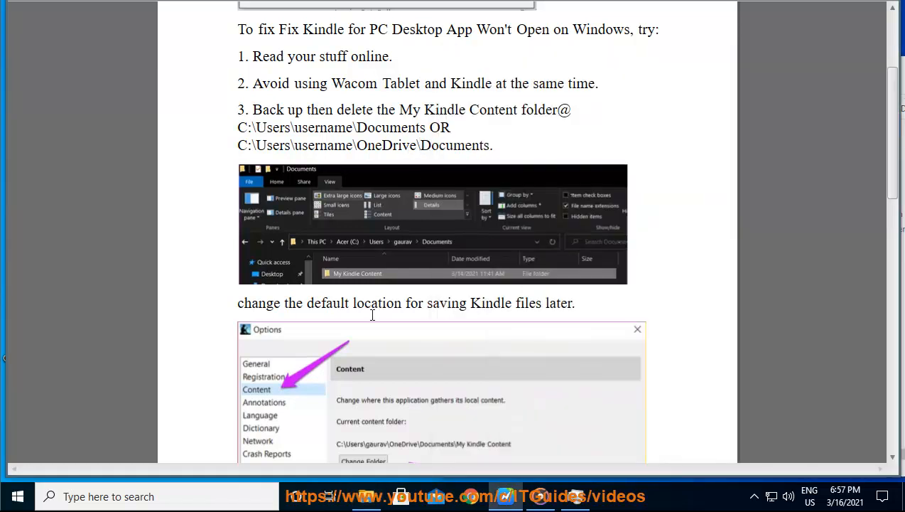
Search Start for 'KIN' and launch the Kindle app from the results
scroll(down, 3)
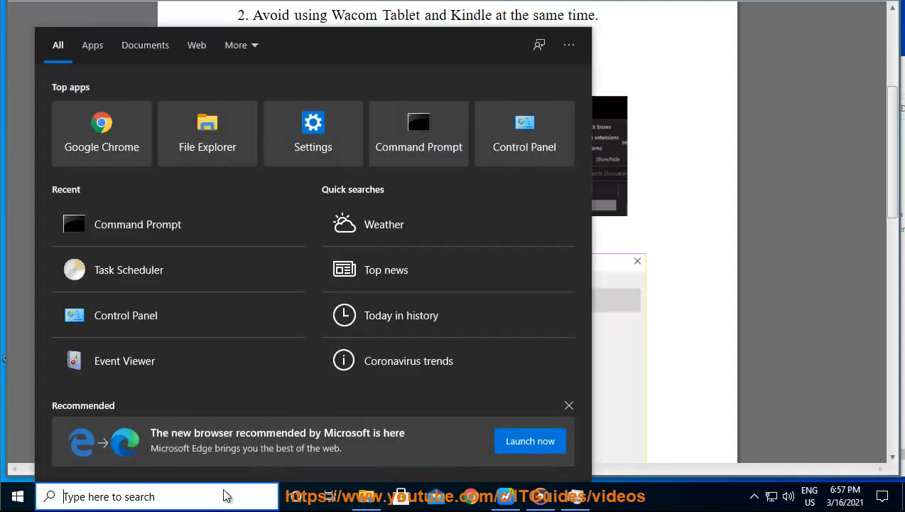
text(KIN)
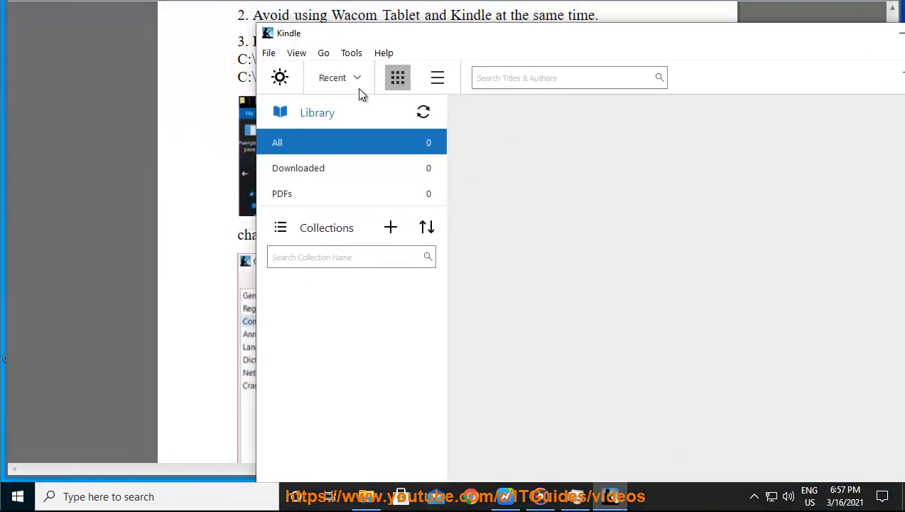
In Kindle Options > Content, change the content folder location to Documents
click(351, 52)
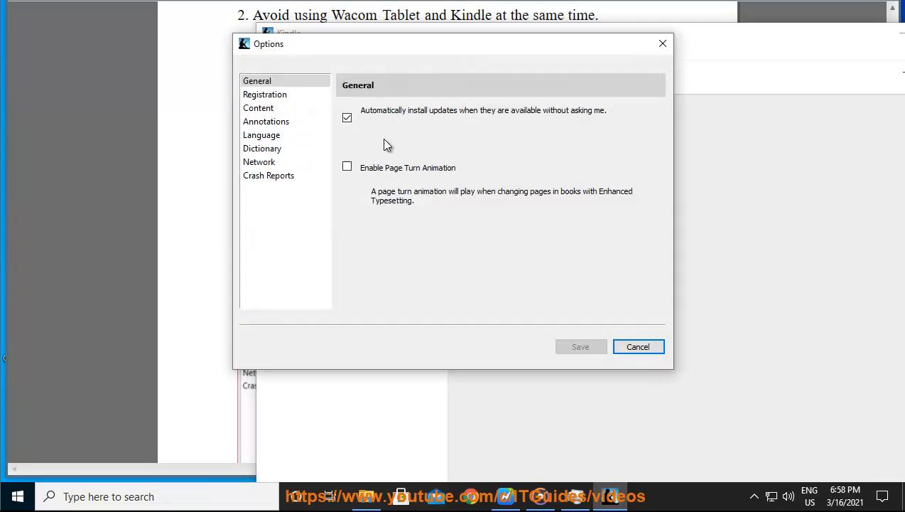
click(259, 108)
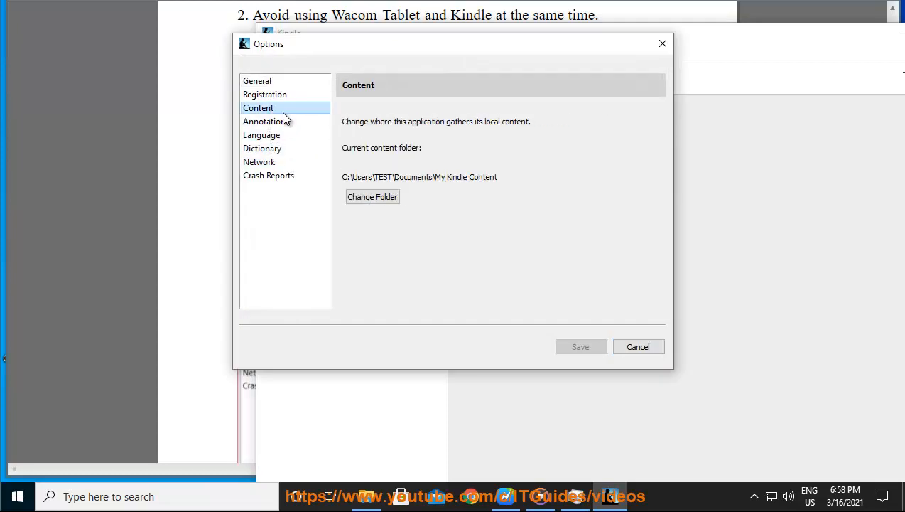
click(372, 197)
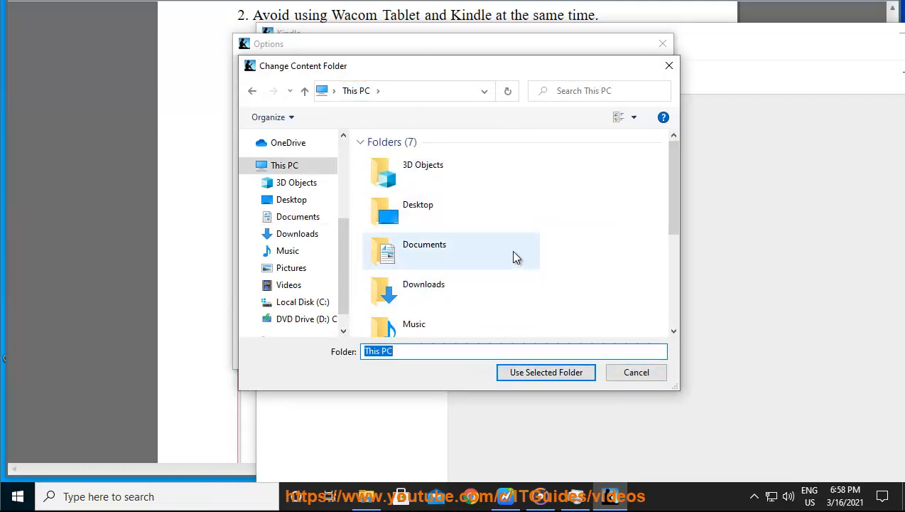
click(636, 373)
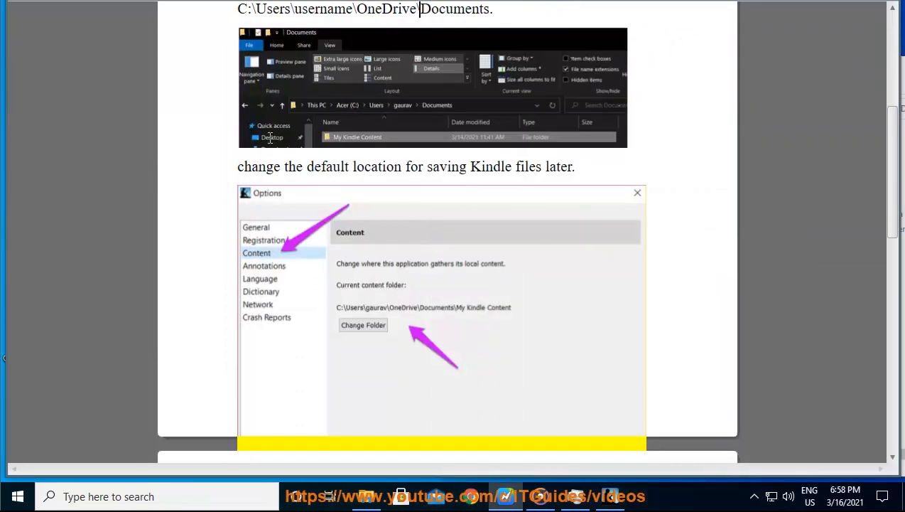
scroll(down, 3)
text(TEM)
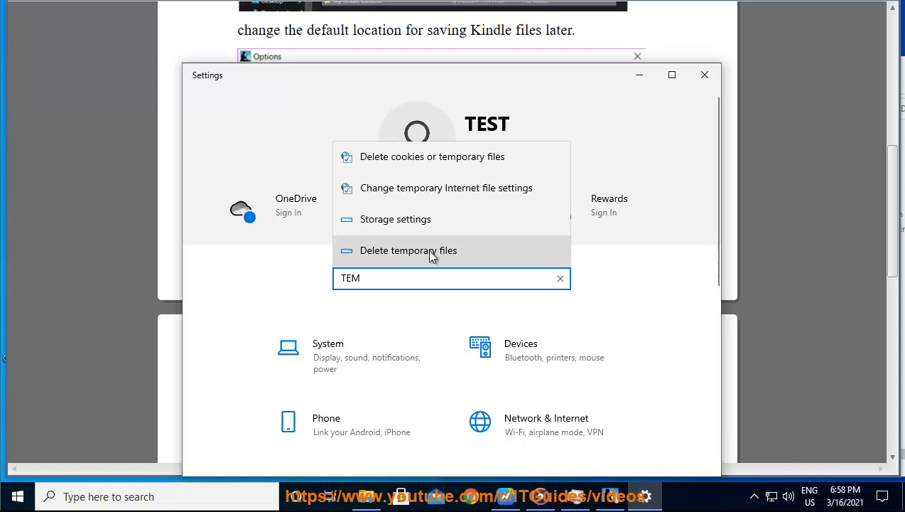
View temporary files on the Storage page showing 1.10 GB on Local Disk (C:)
click(395, 219)
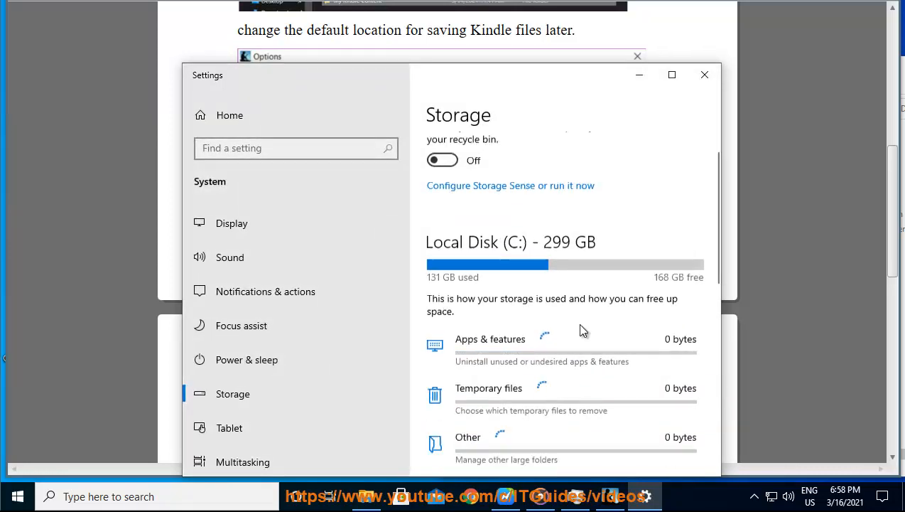
scroll(down, 3)
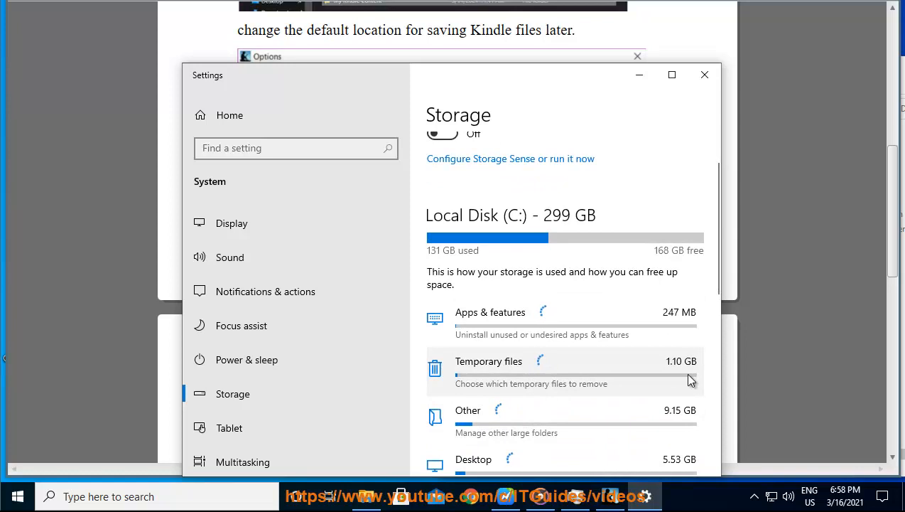
click(705, 74)
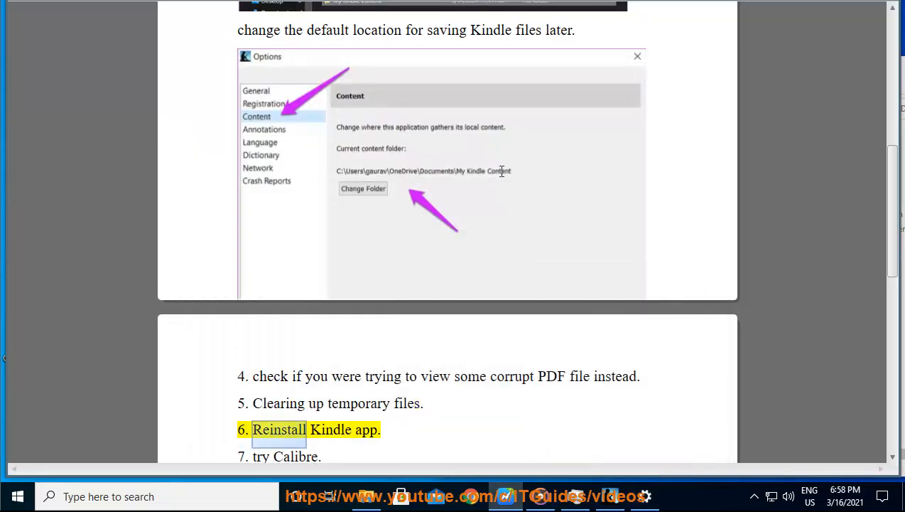
scroll(up, 3)
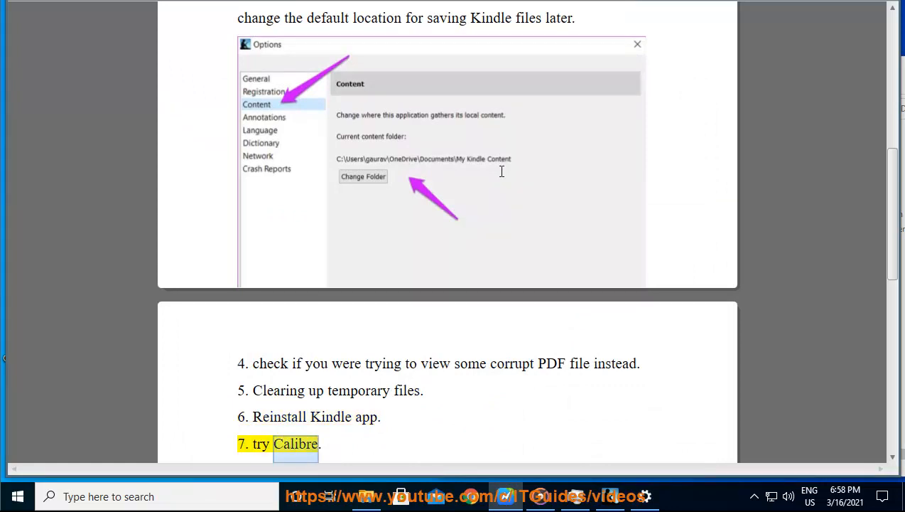